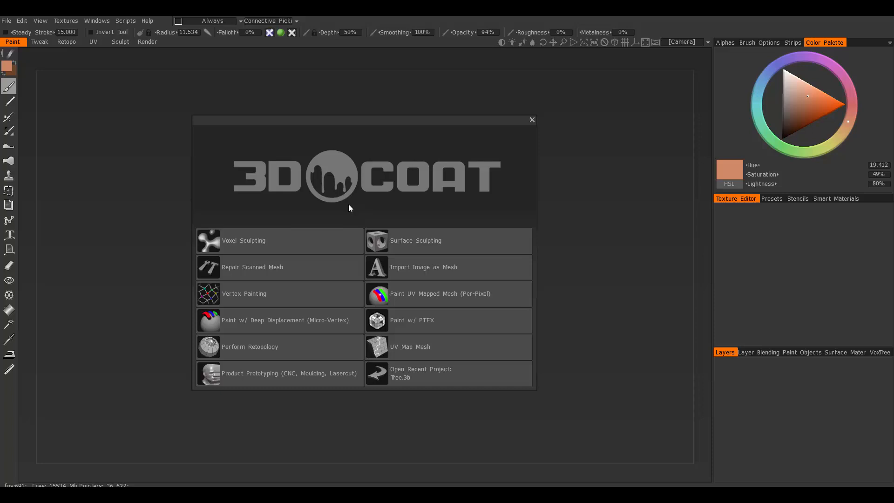
mouse_move(414, 116)
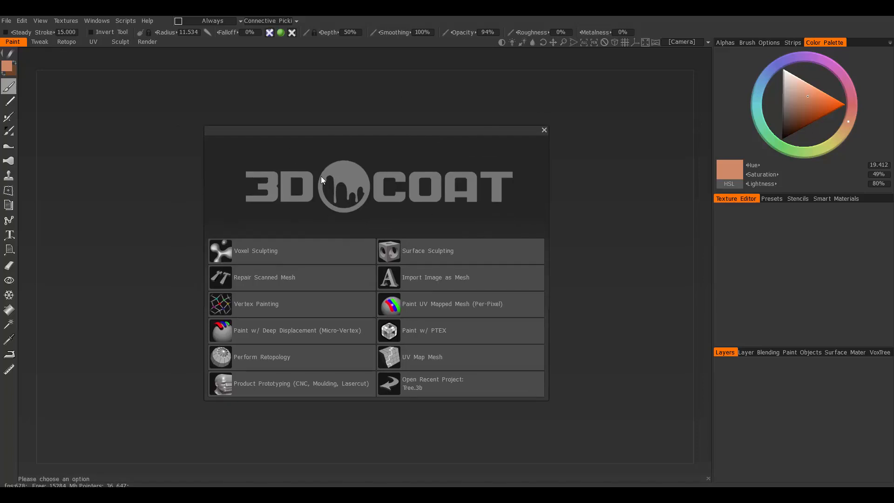
mouse_move(368, 356)
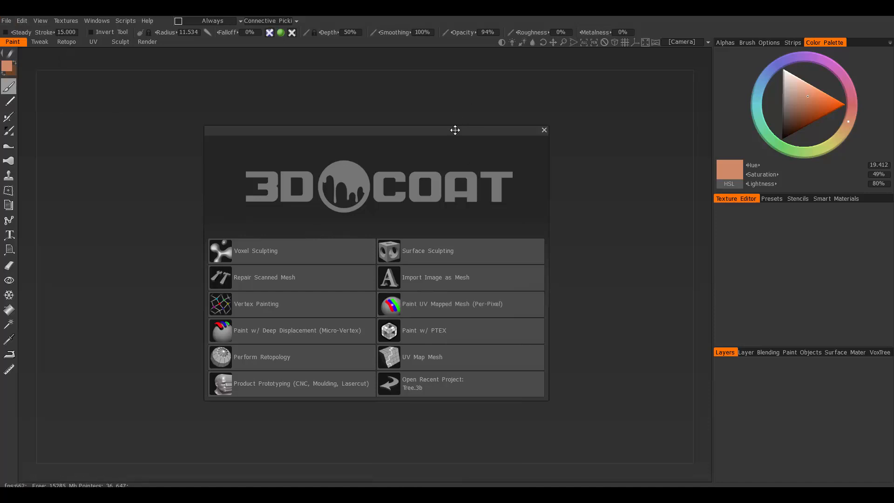
Move the startup mode chooser aside and close it without picking a workflow
left_click_drag(455, 130, 324, 137)
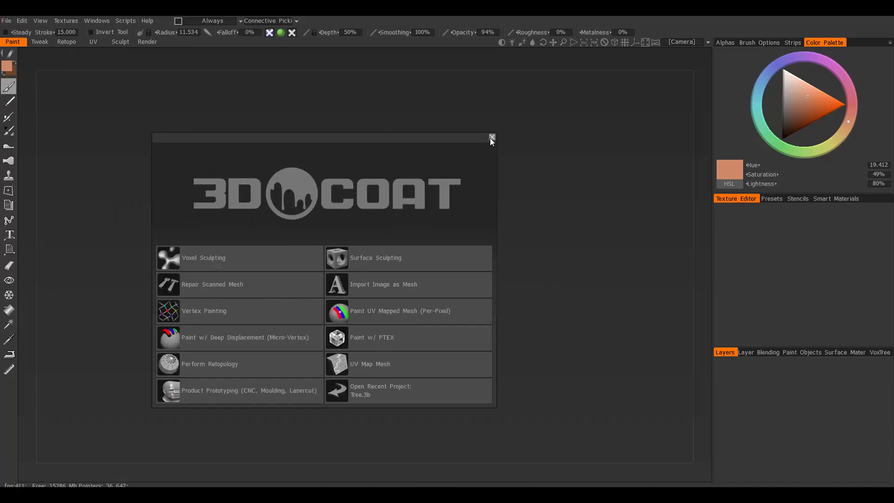
left_click(490, 139)
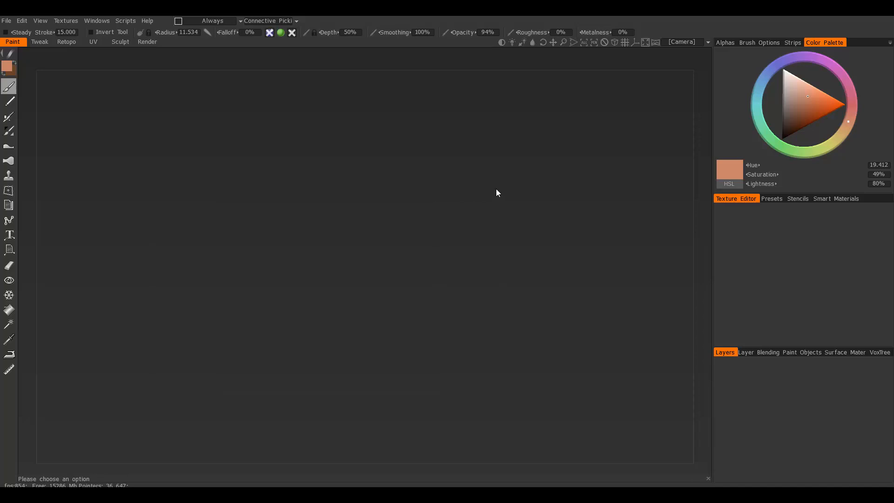
mouse_move(439, 249)
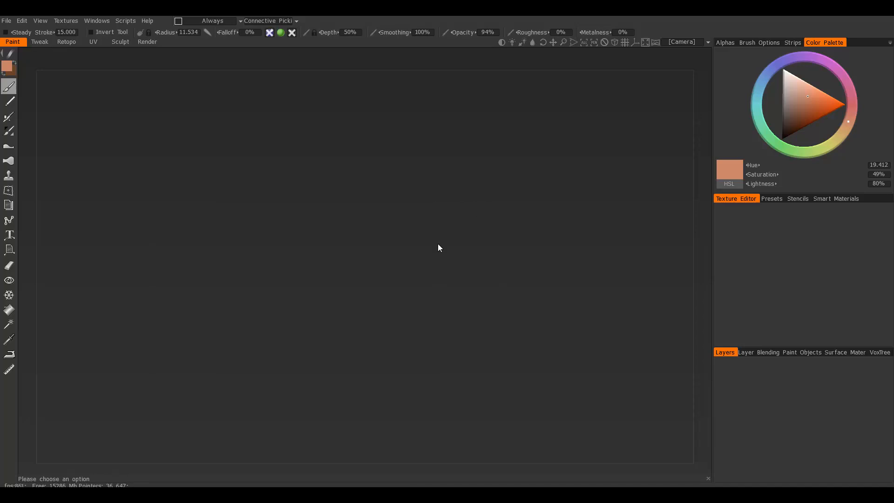
mouse_move(381, 274)
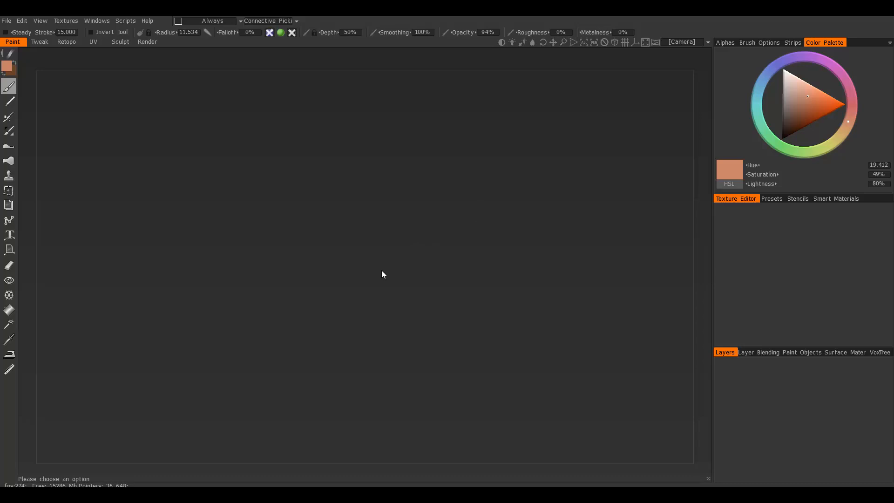
mouse_move(671, 69)
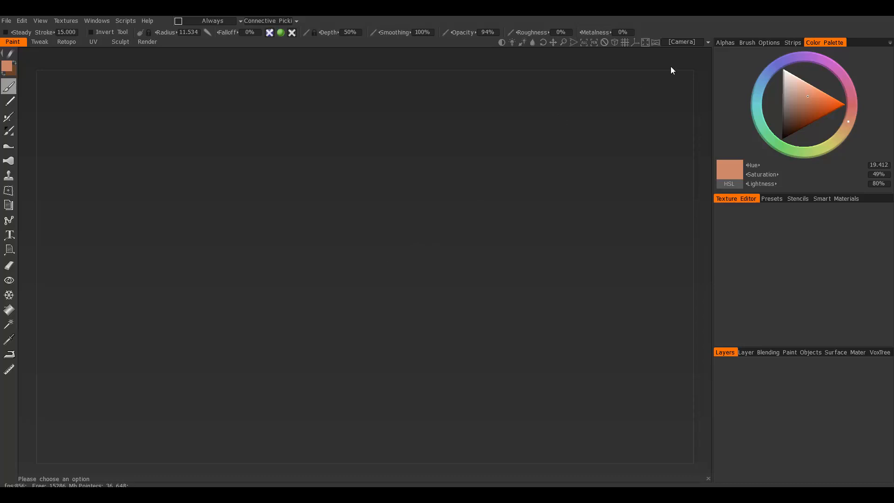
mouse_move(700, 74)
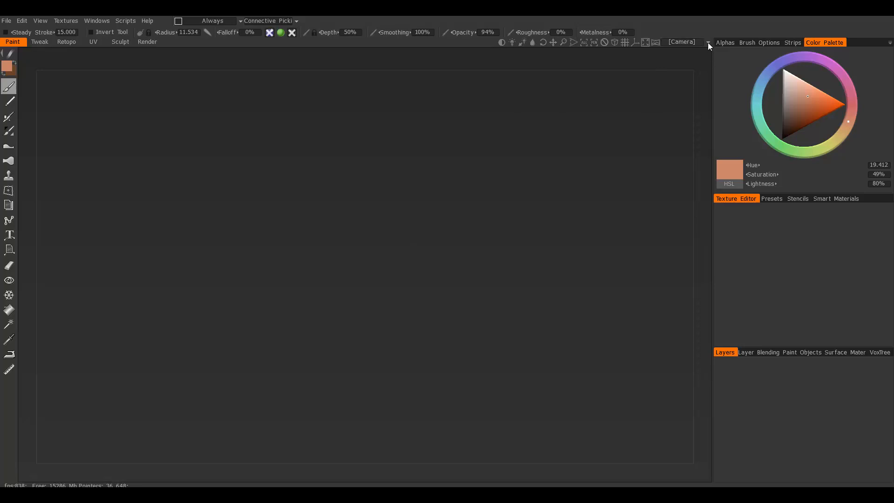
Open the Camera options list to browse navigation presets like 3D-Coat and Maya
left_click(709, 42)
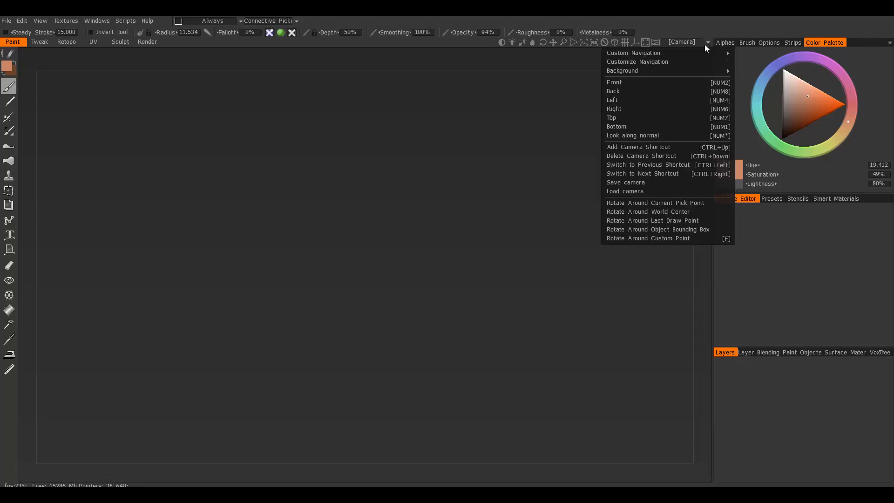
mouse_move(633, 52)
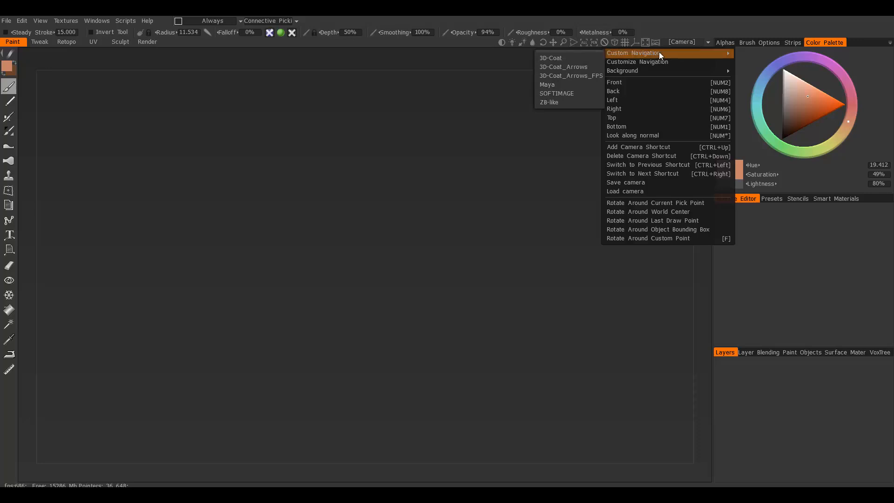
mouse_move(547, 84)
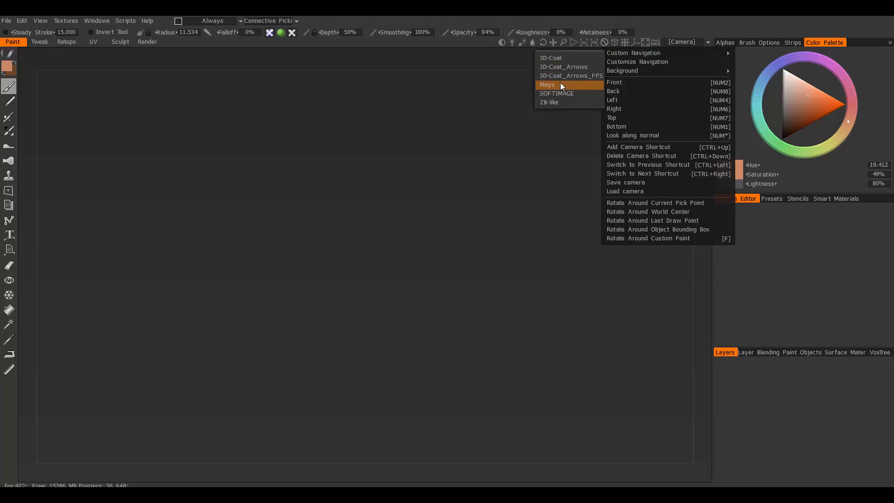
mouse_move(564, 102)
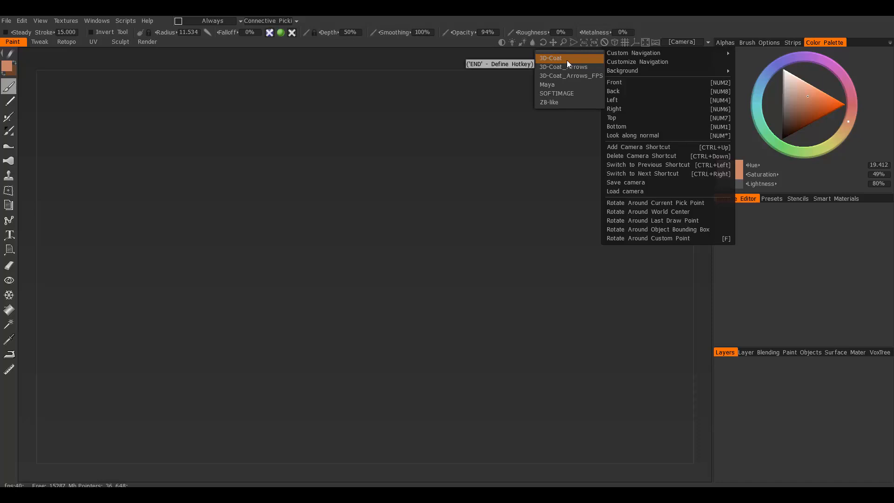
mouse_move(639, 61)
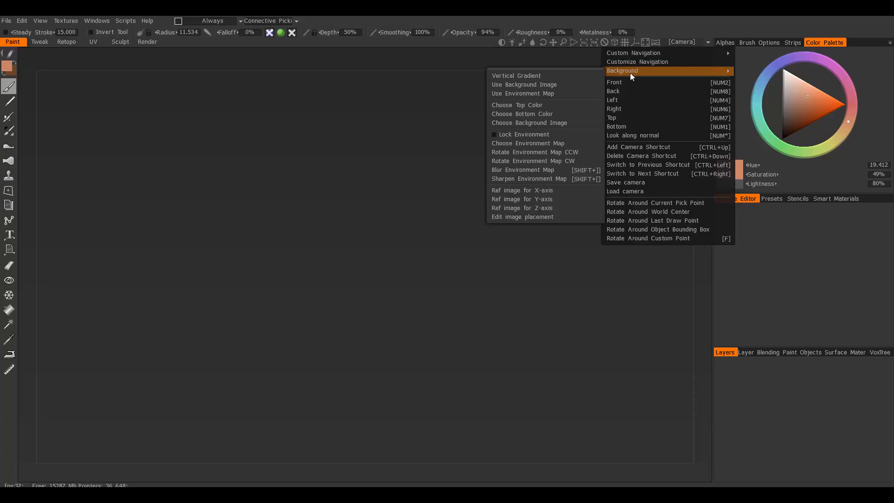
mouse_move(508, 85)
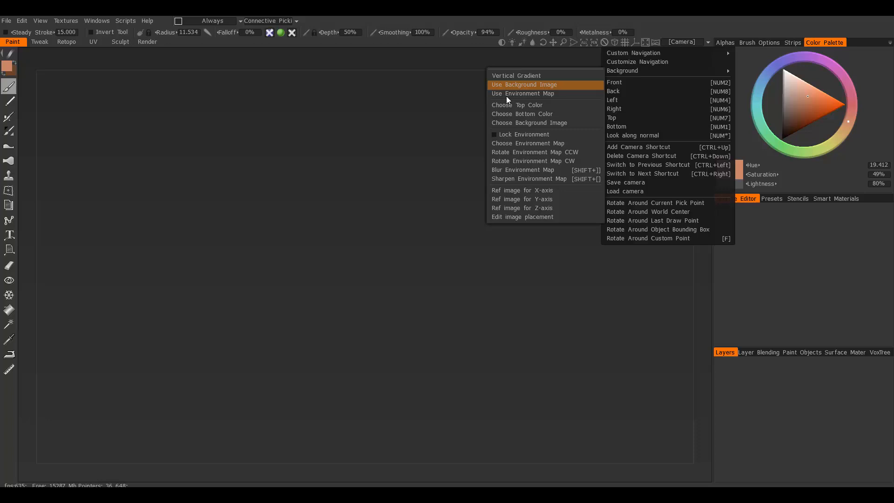
mouse_move(638, 70)
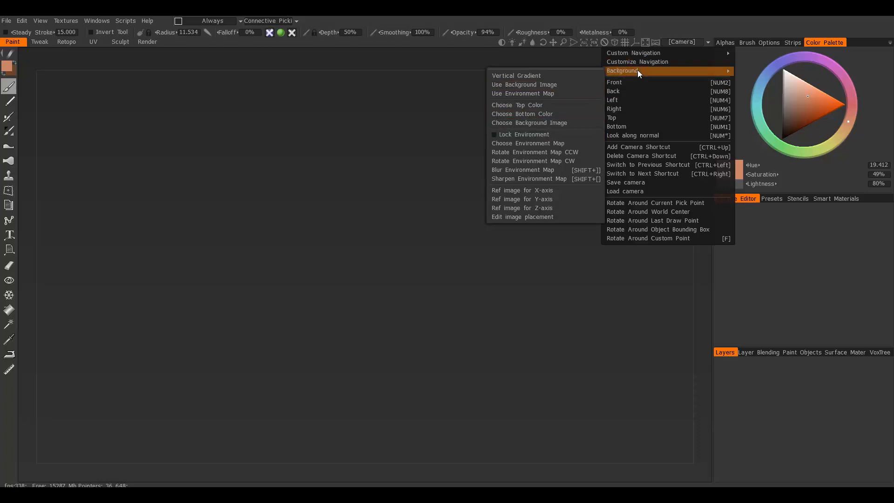
mouse_move(516, 105)
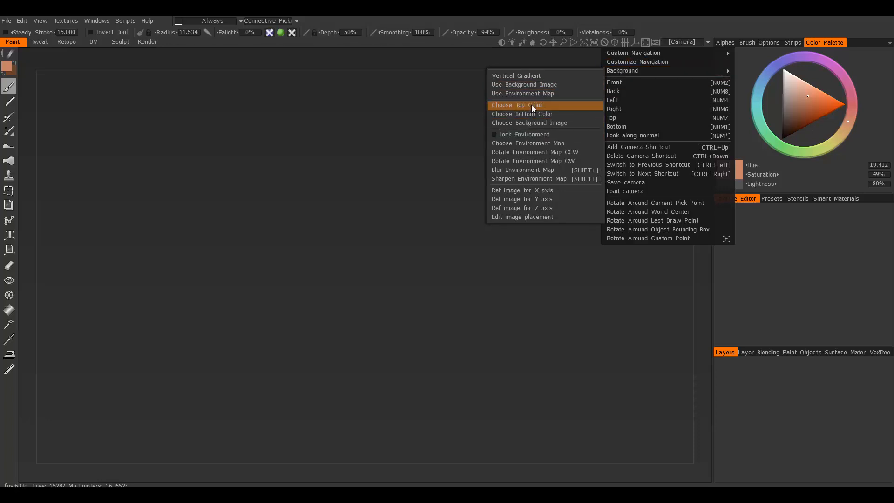
mouse_move(521, 114)
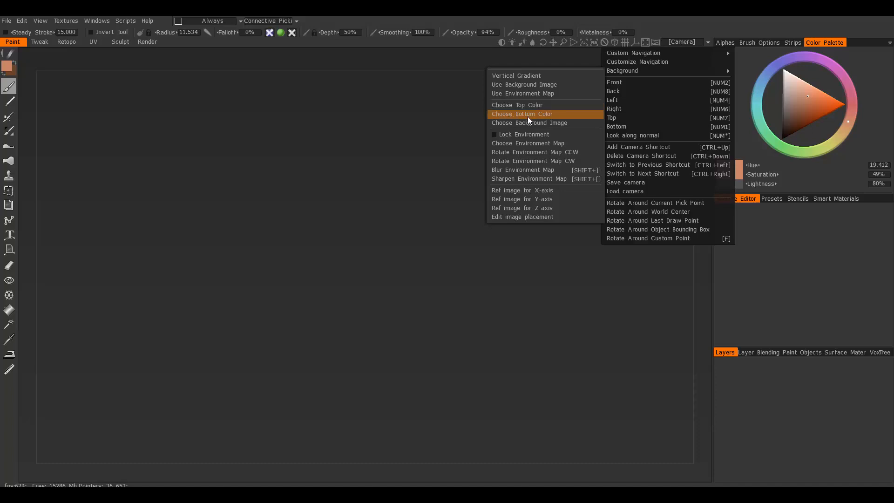
mouse_move(521, 114)
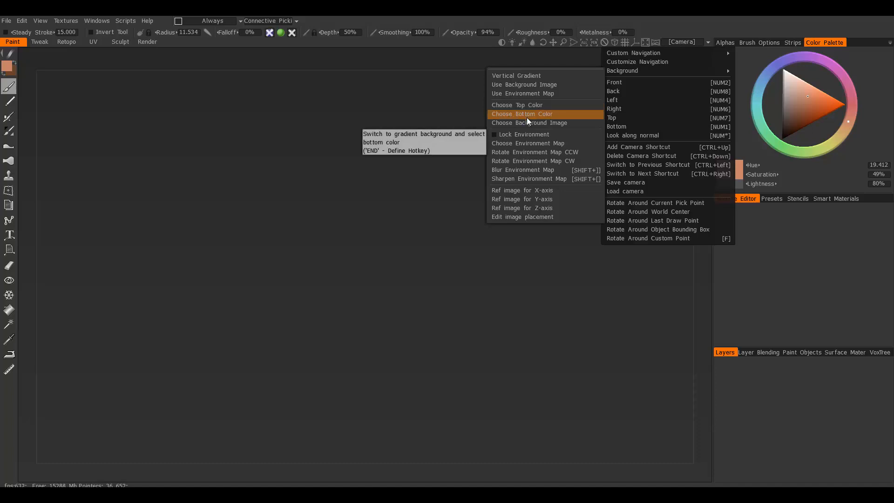
mouse_move(532, 161)
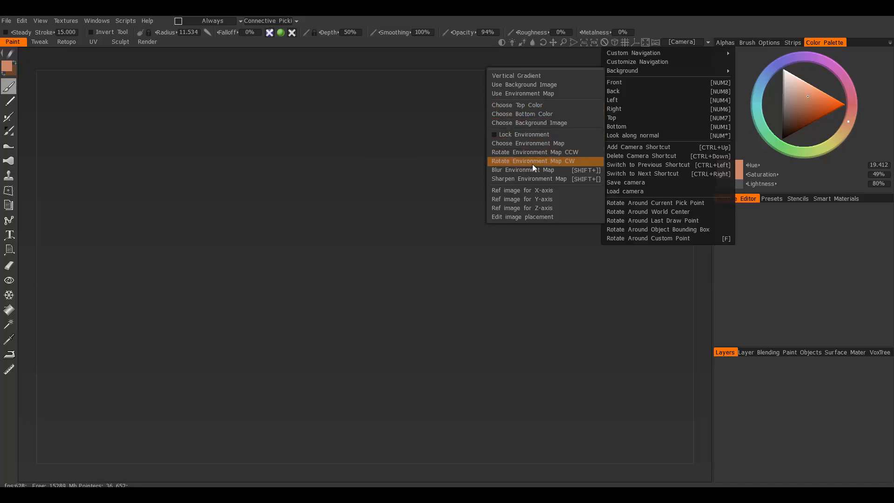
mouse_move(529, 122)
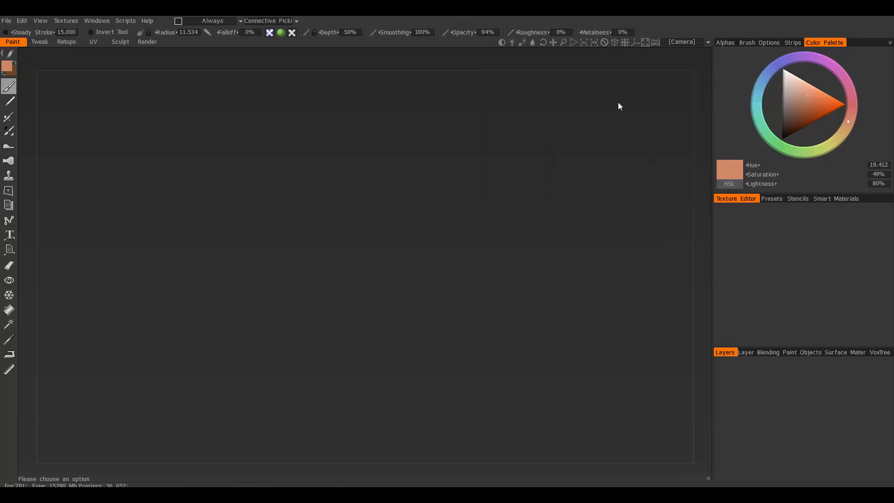
mouse_move(546, 50)
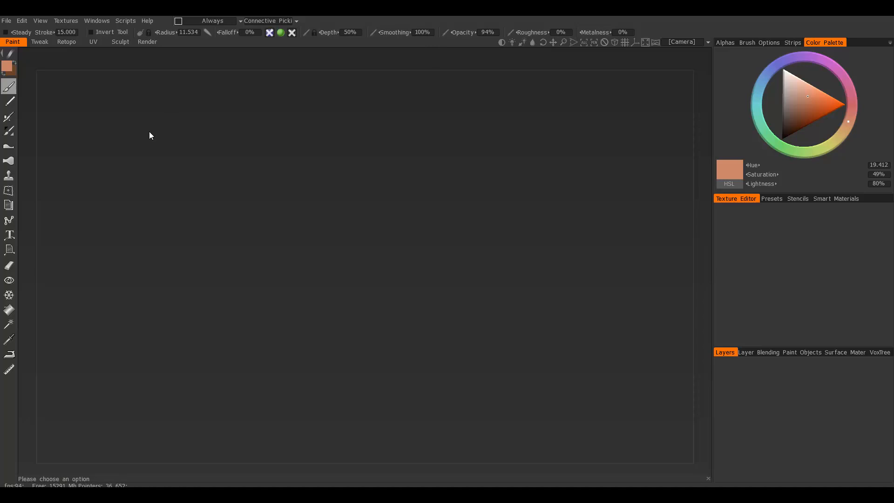
mouse_move(257, 122)
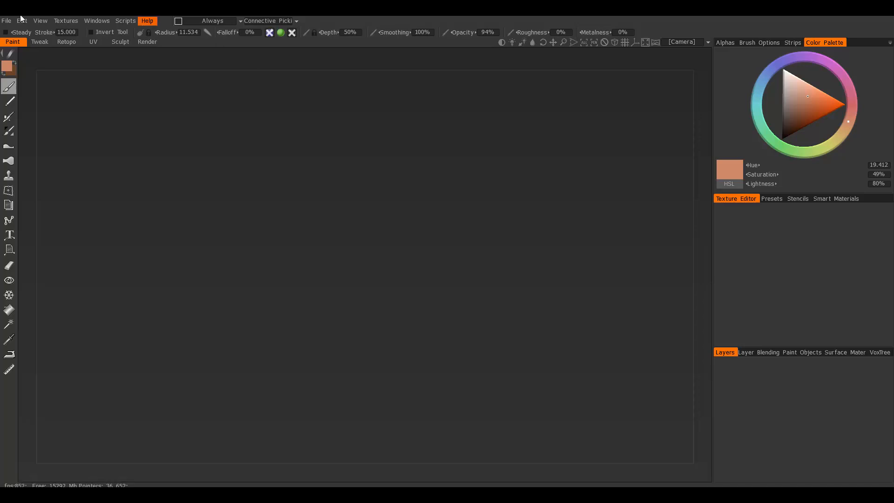
Import MonsterSword from the Desktop as a model for per-pixel painting
left_click(6, 21)
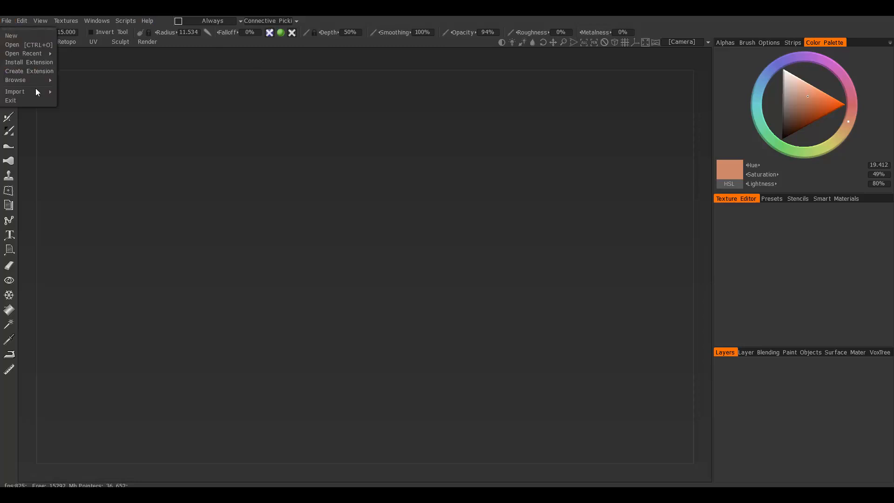
mouse_move(15, 92)
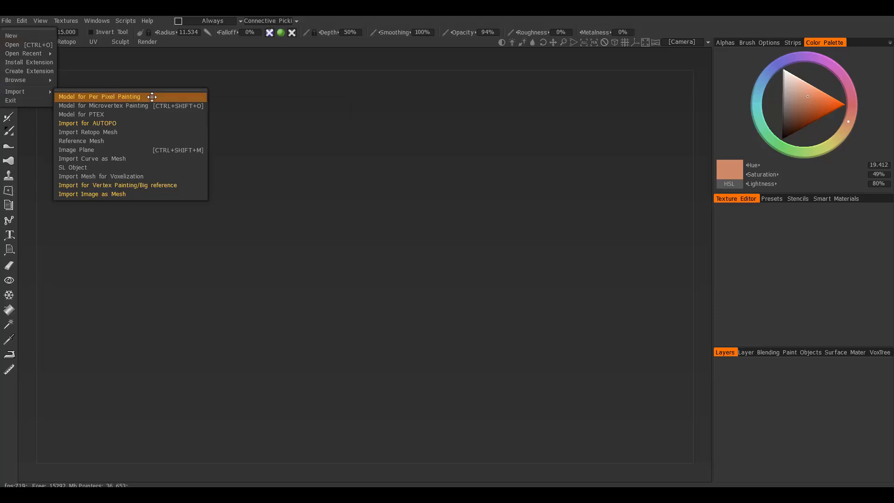
left_click(99, 96)
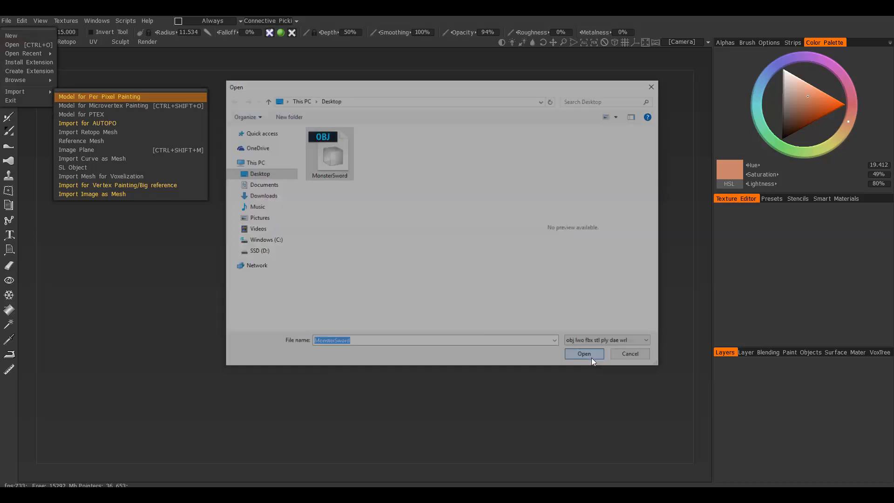
left_click(583, 354)
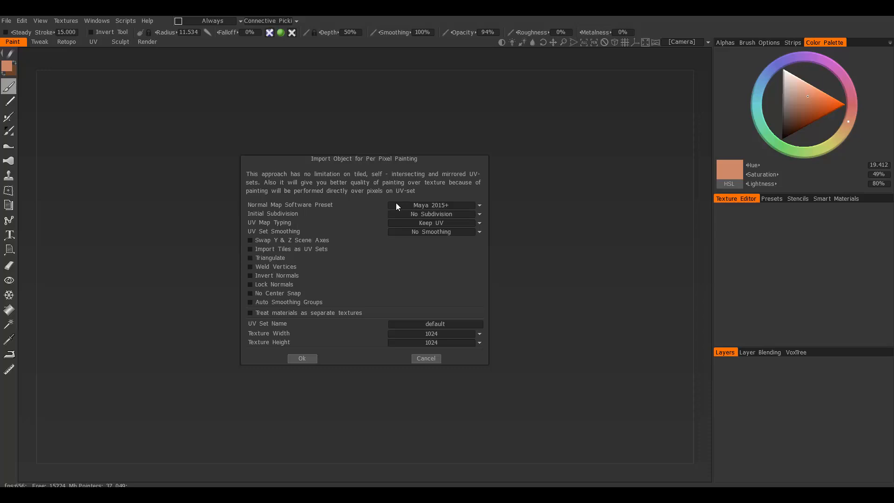
Set the import texture size to 2048 and confirm to load the sword
left_click(434, 206)
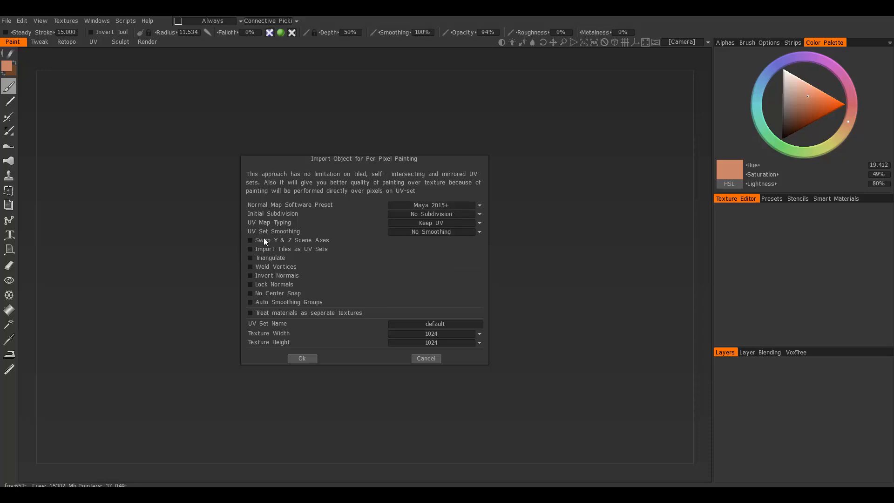
mouse_move(287, 340)
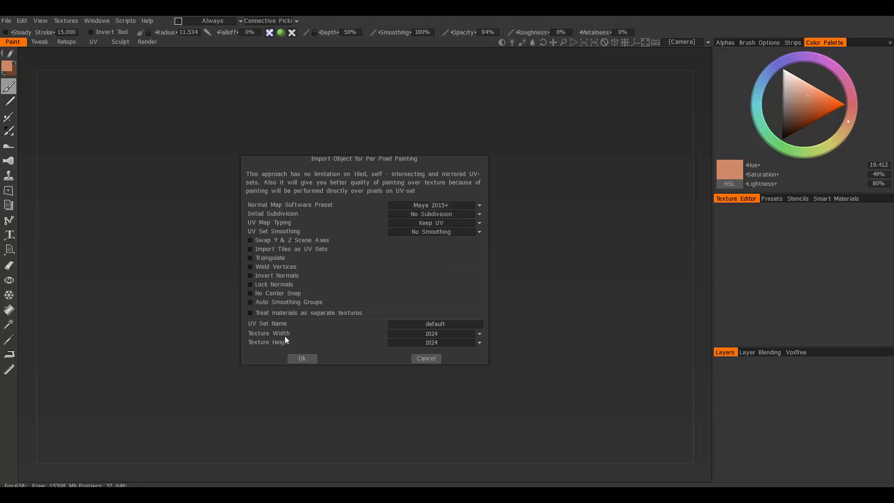
mouse_move(313, 341)
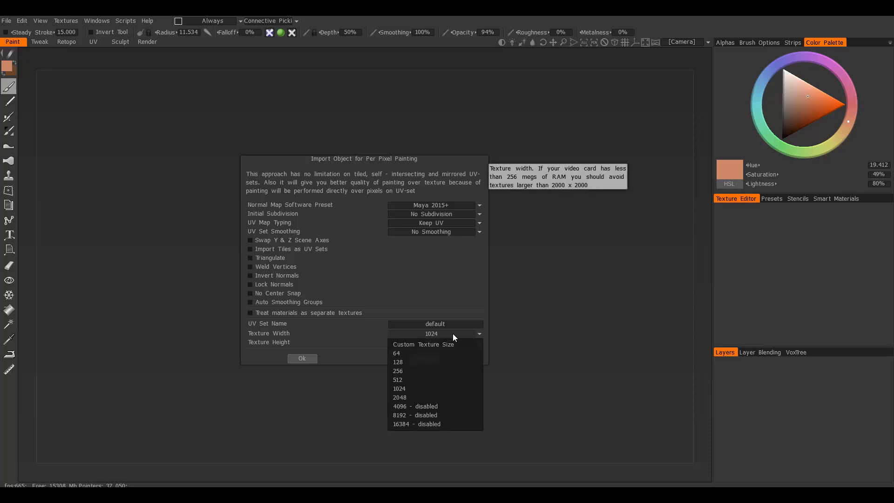
left_click(399, 388)
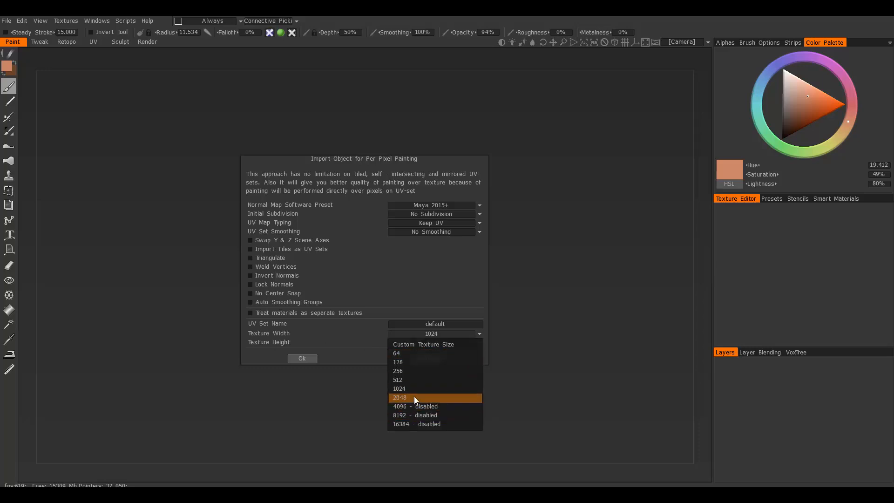
left_click(400, 397)
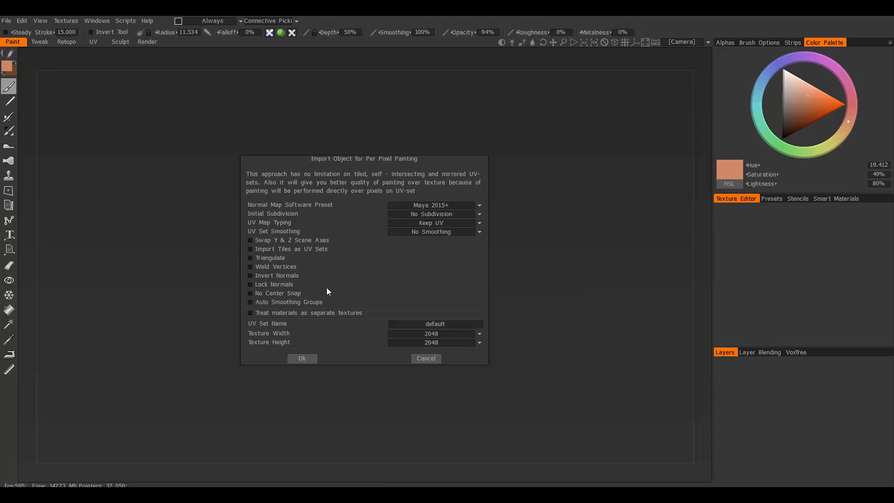
left_click(302, 358)
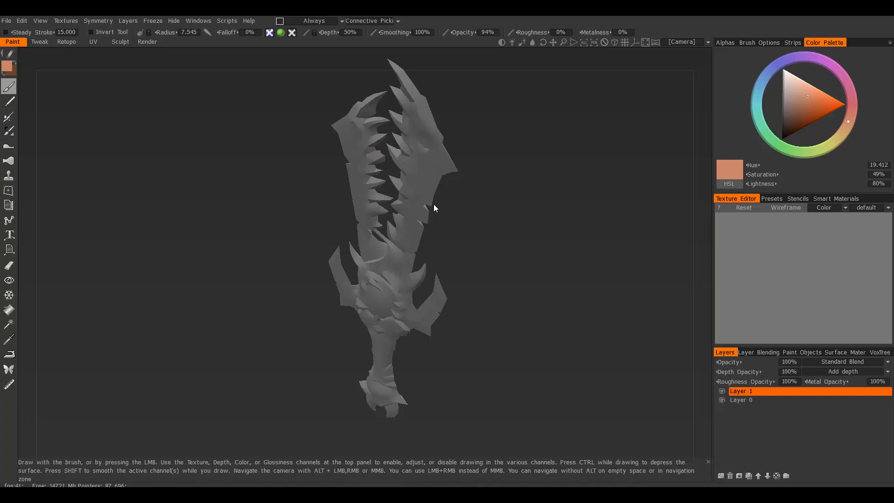
mouse_move(633, 338)
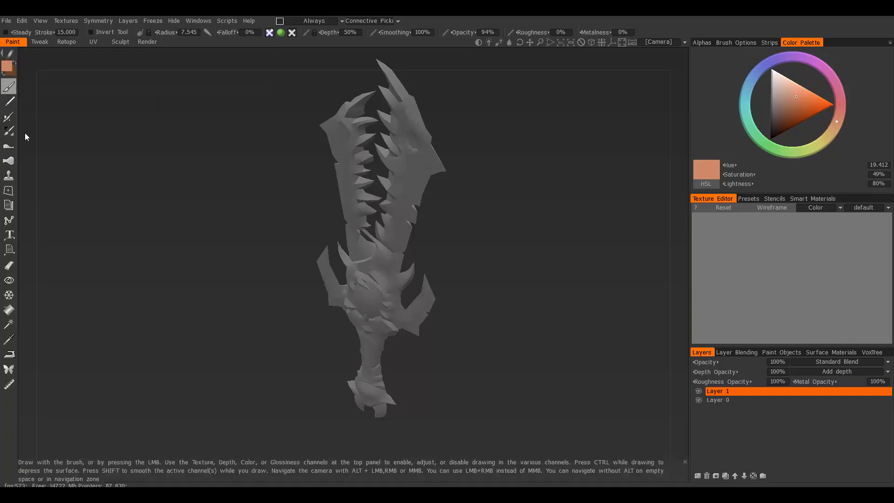
mouse_move(117, 100)
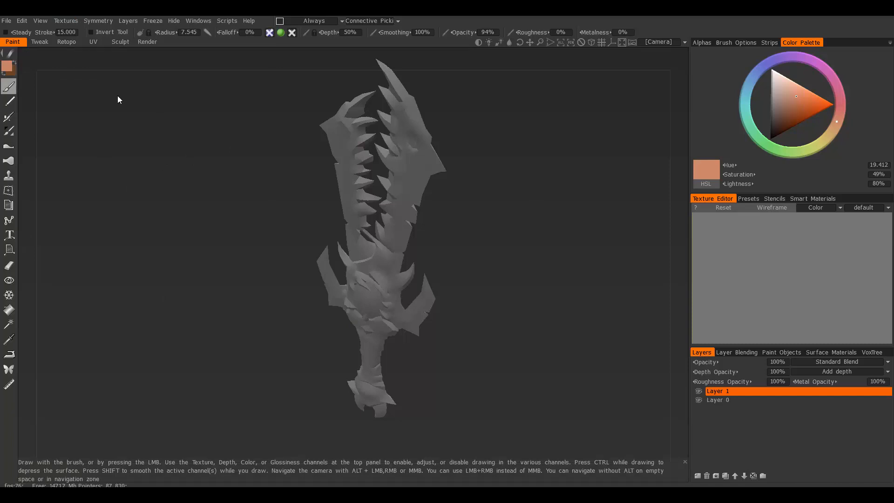
mouse_move(8, 85)
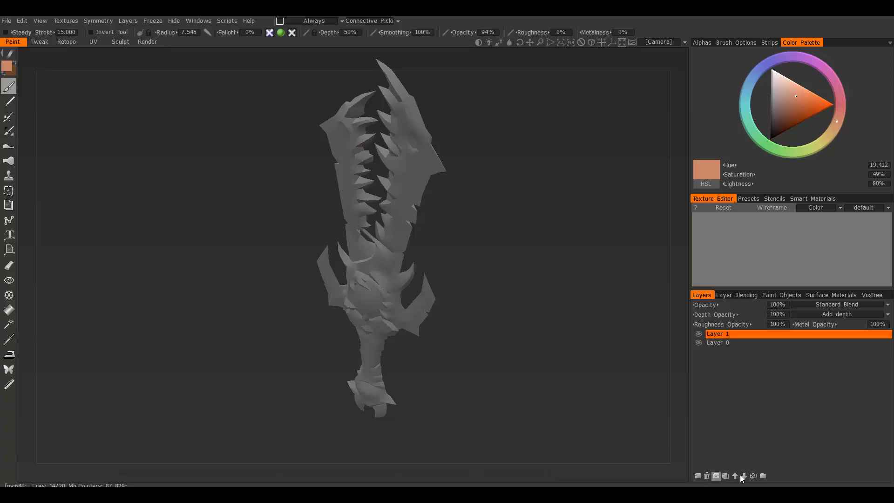
mouse_move(752, 440)
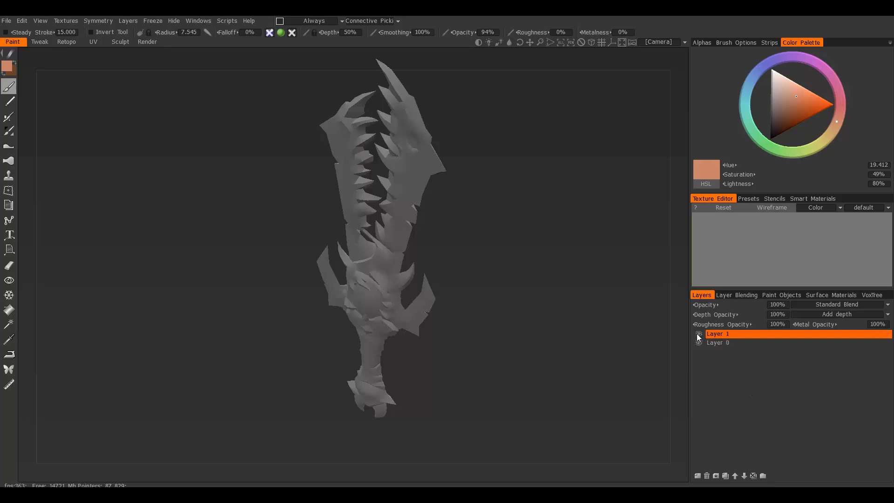
mouse_move(709, 339)
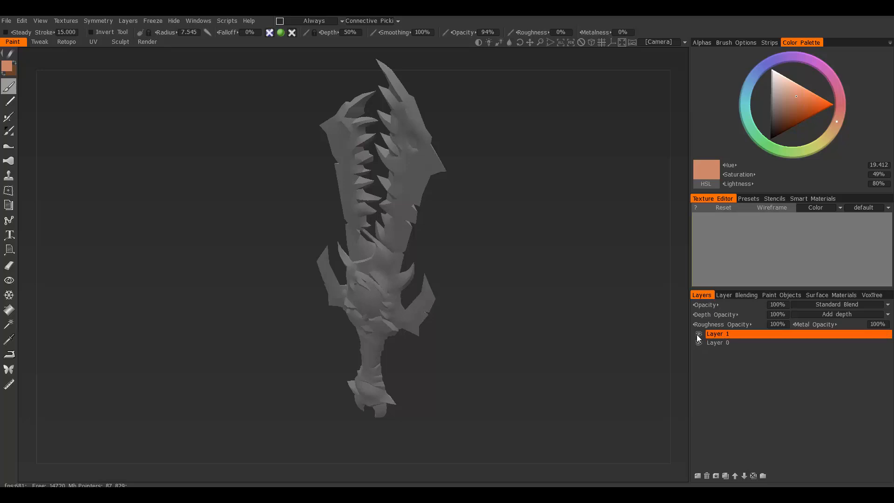
Select Layer 0 in the Layers panel as the current layer
left_click(718, 342)
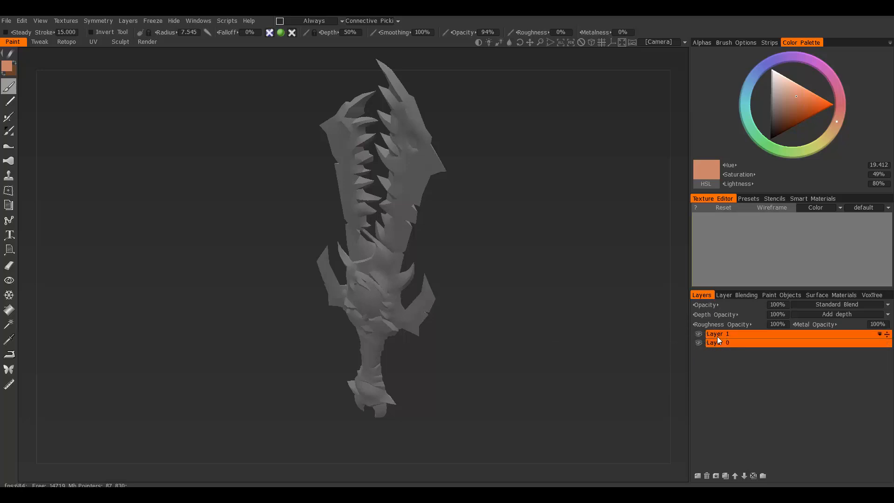
mouse_move(719, 336)
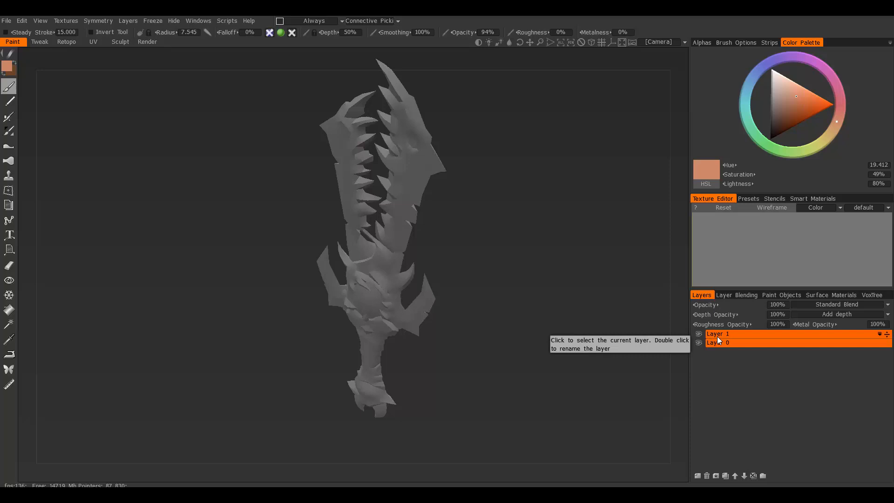
left_click(741, 342)
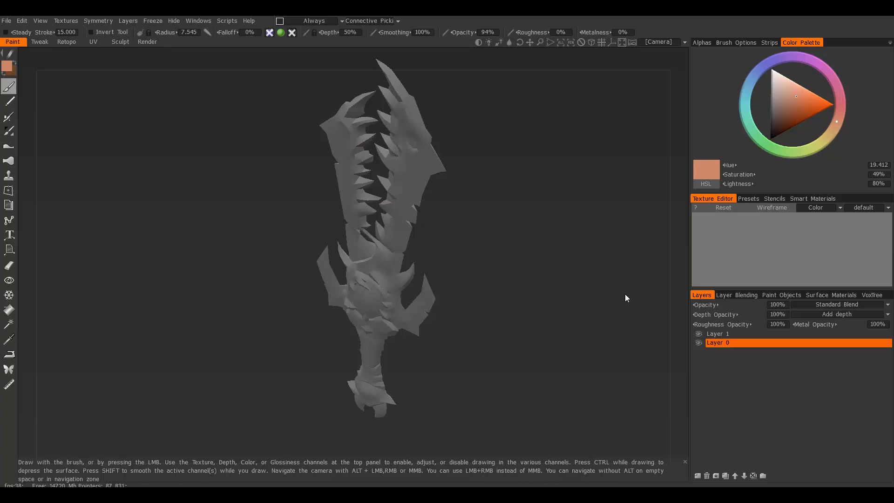
mouse_move(634, 299)
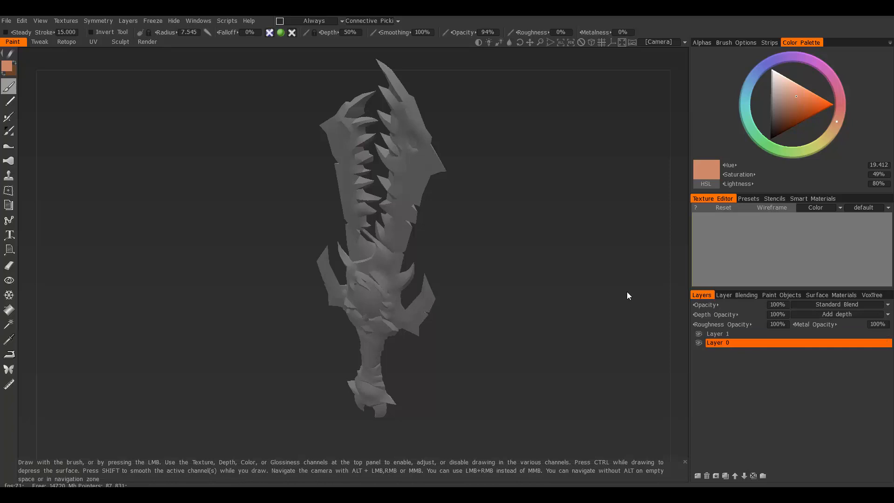
View Layer 0's blending settings, then the Paint Objects list with default and MonsterSword
left_click(736, 294)
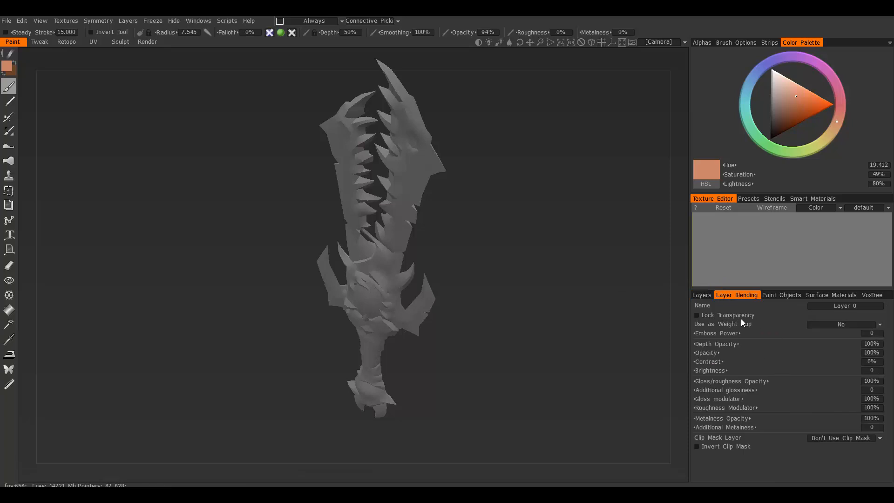
mouse_move(729, 320)
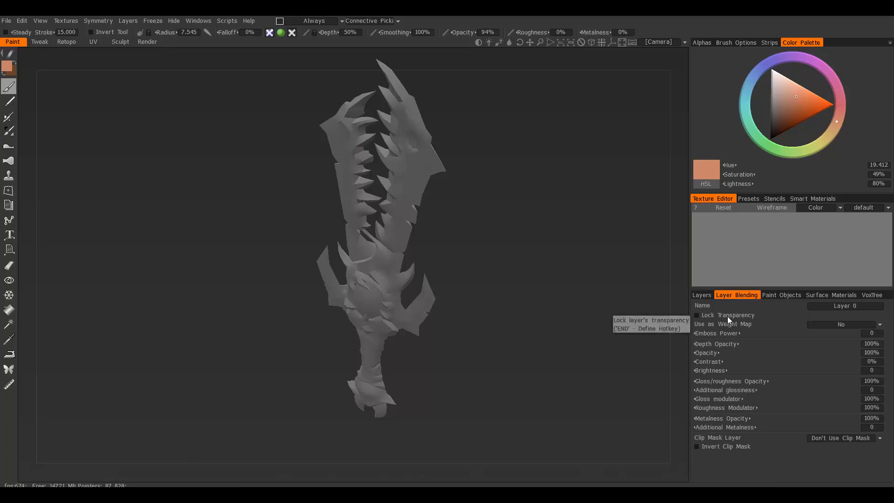
mouse_move(791, 299)
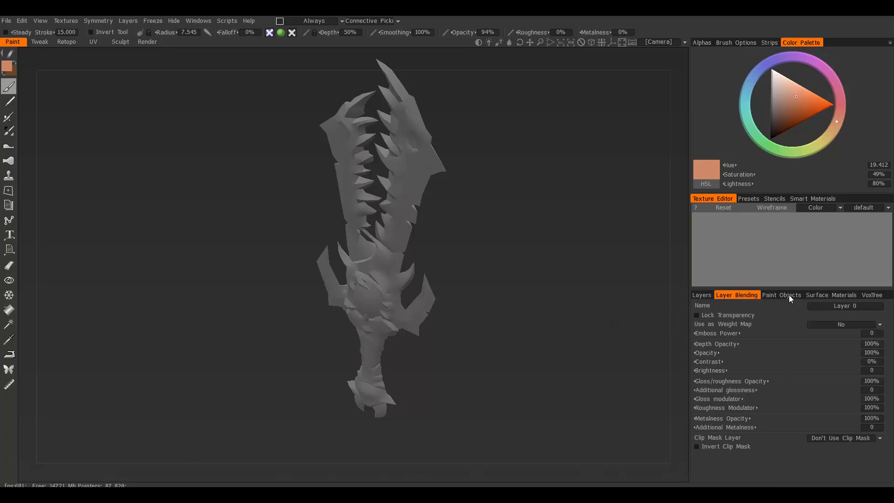
left_click(782, 295)
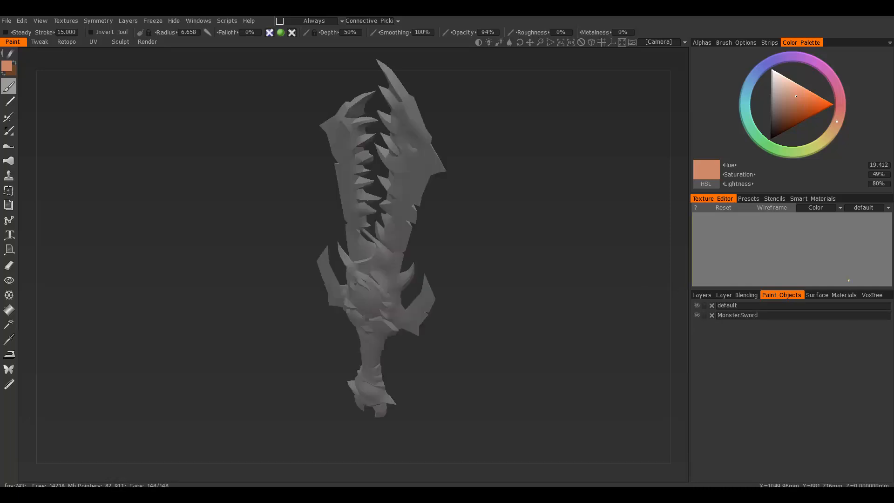
Glance at the Surface Materials and VoxTree tabs, then return to Layers
left_click(844, 295)
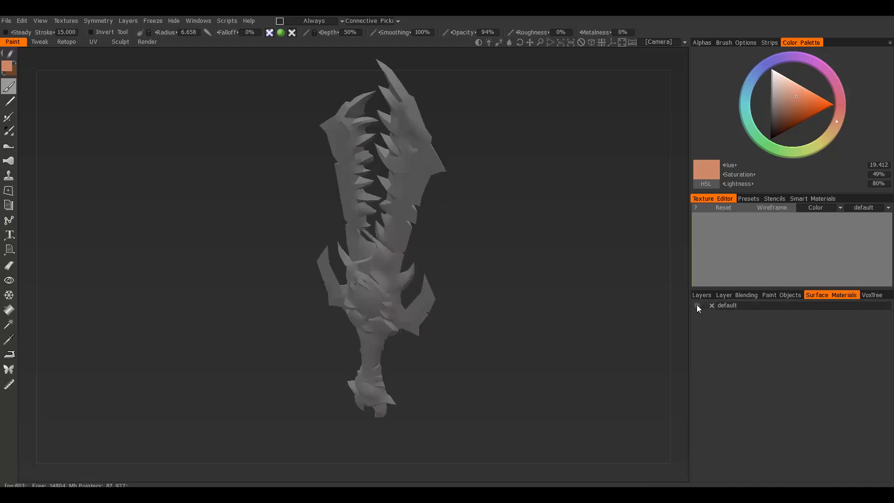
left_click(871, 295)
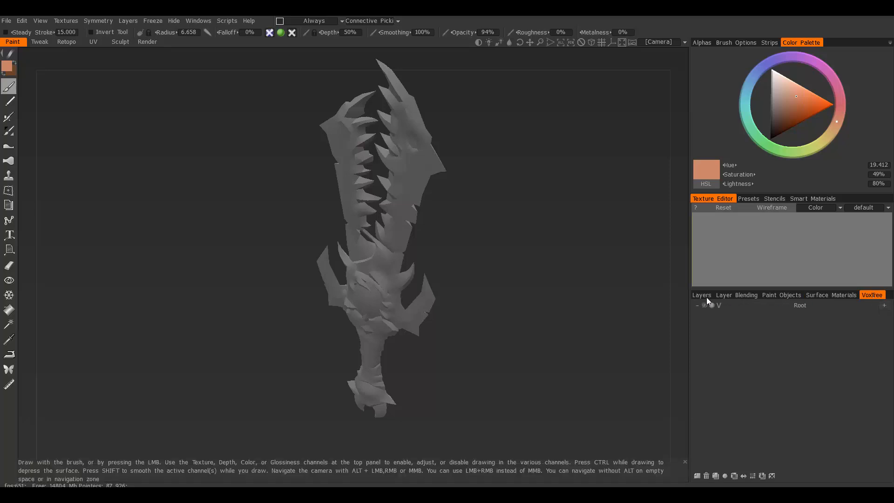
left_click(701, 294)
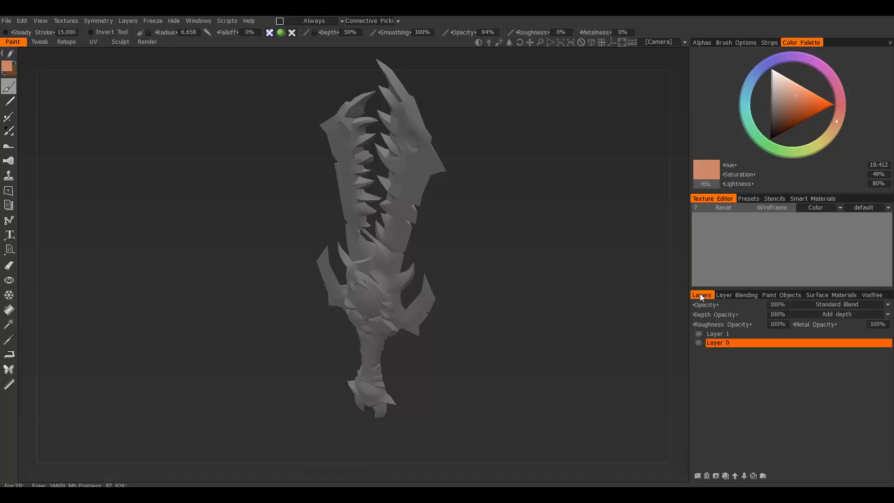